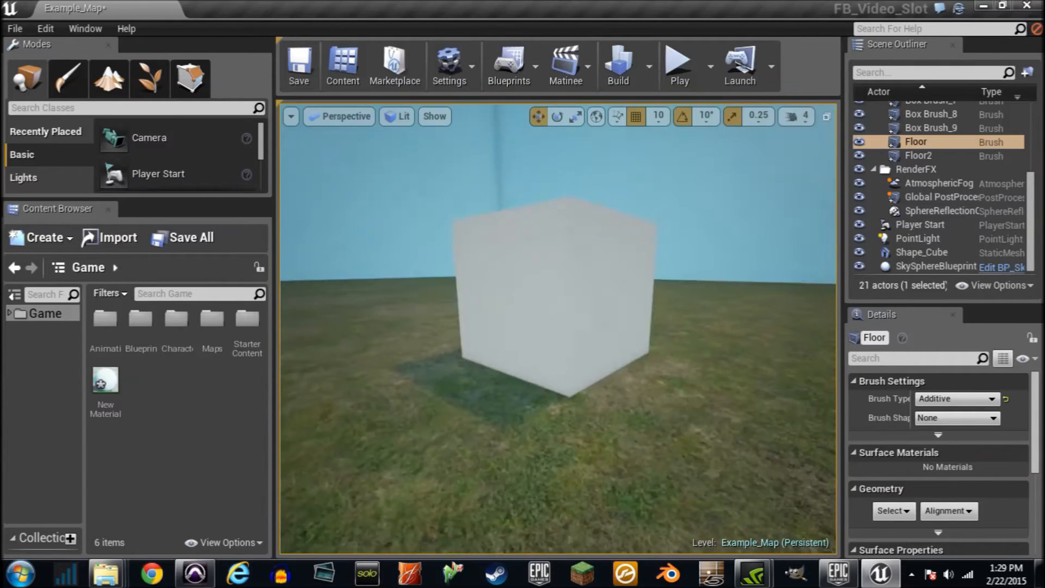
Create a new material asset named Test from the Content Browser's new-asset menu.
left_click(39, 239)
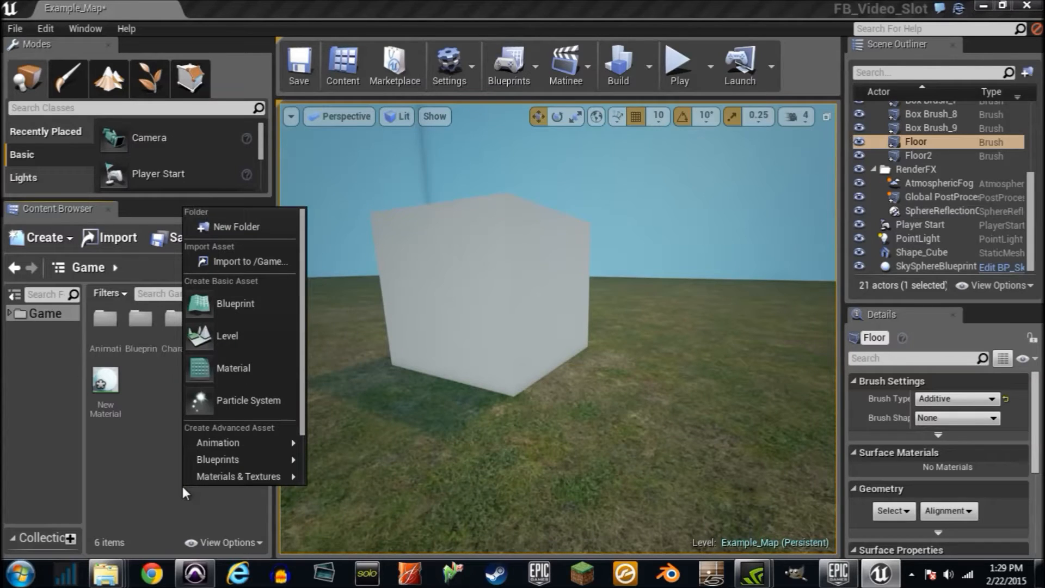
left_click(233, 368)
type("Test")
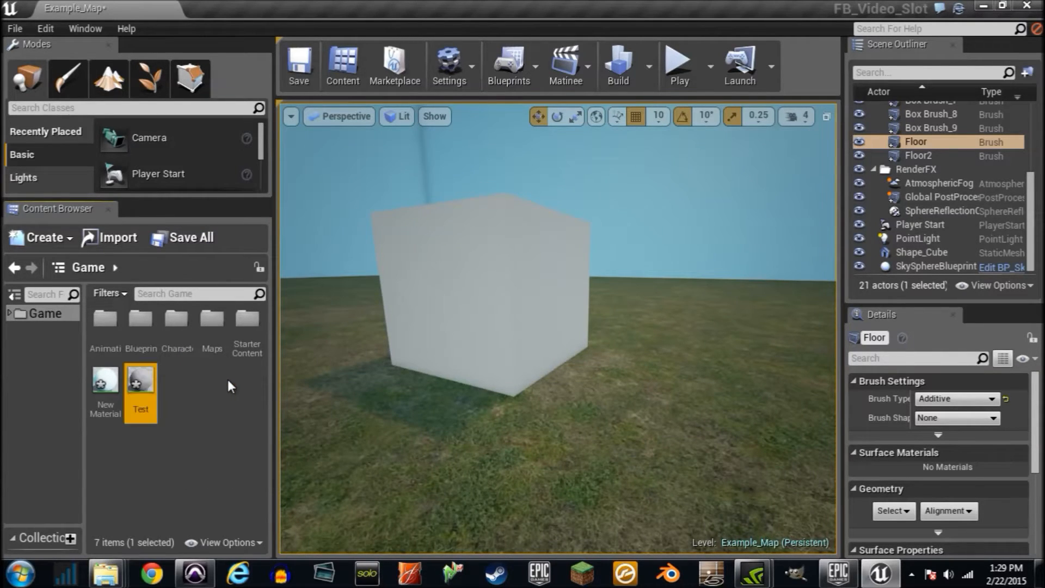
Wire a red Constant3Vector into Test's Base Color and save the material.
double_click(141, 379)
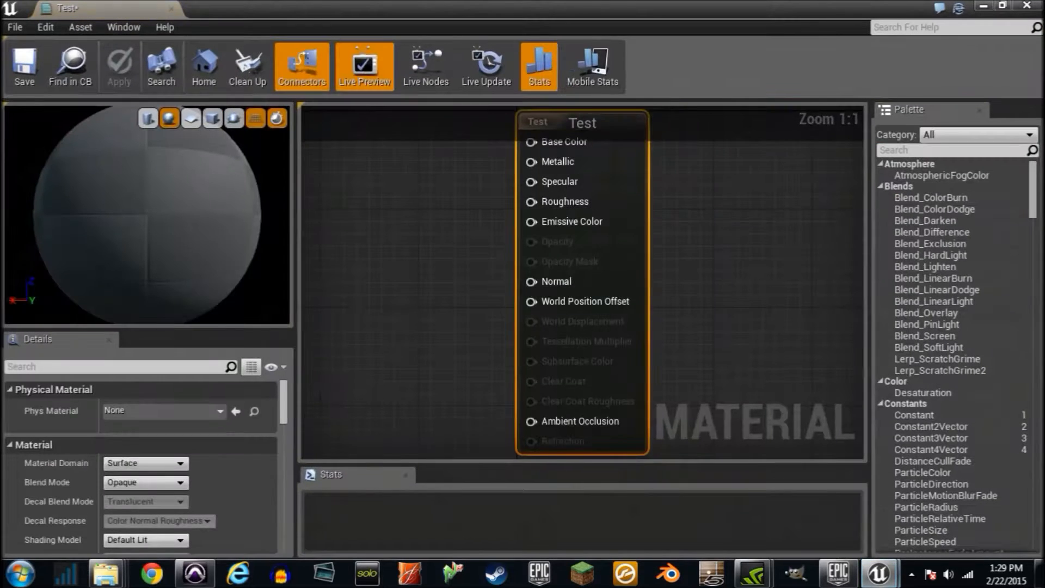
left_click_drag(580, 123, 653, 197)
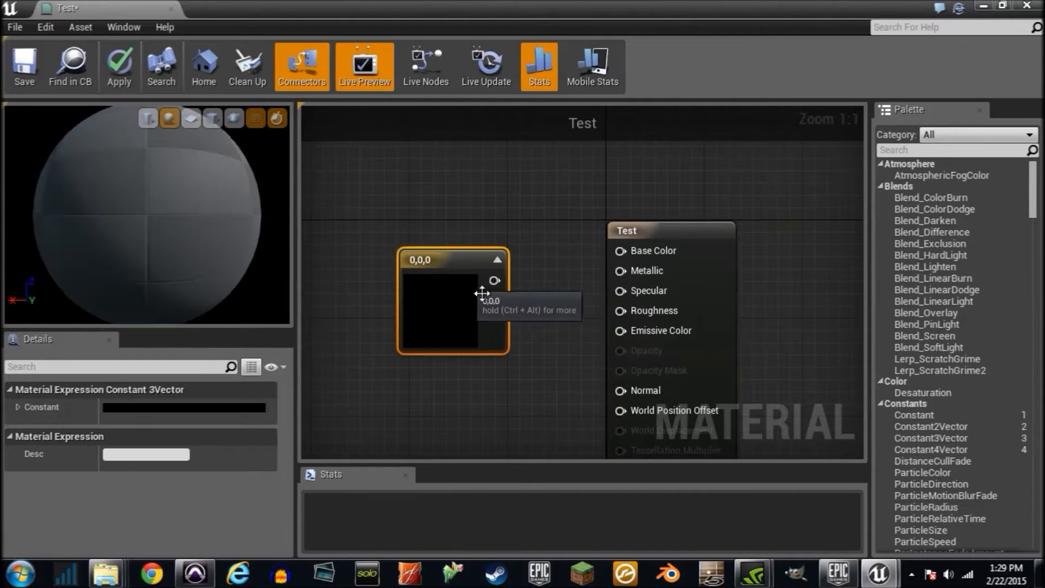
left_click_drag(494, 279, 620, 250)
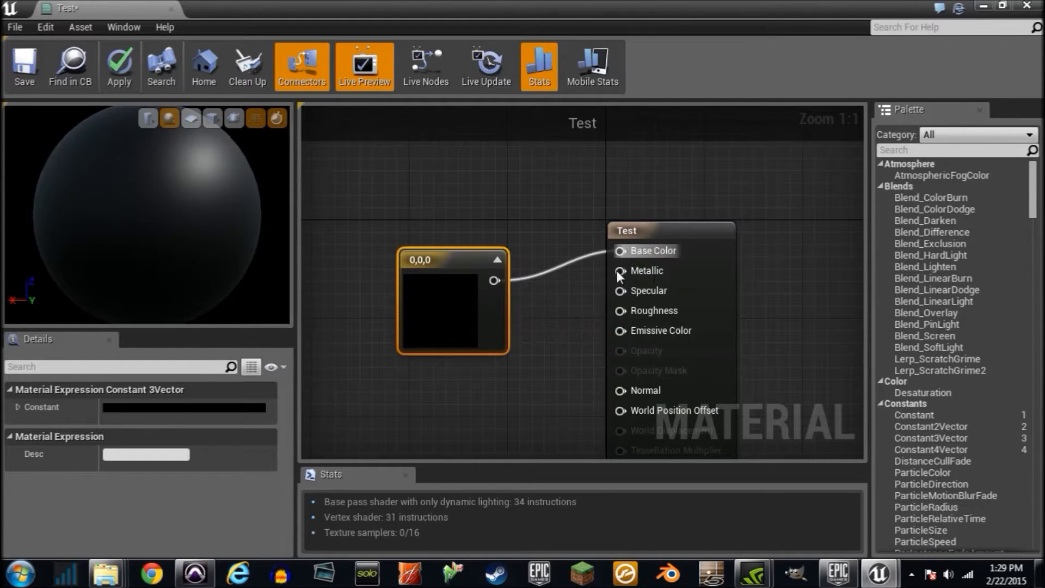
double_click(186, 406)
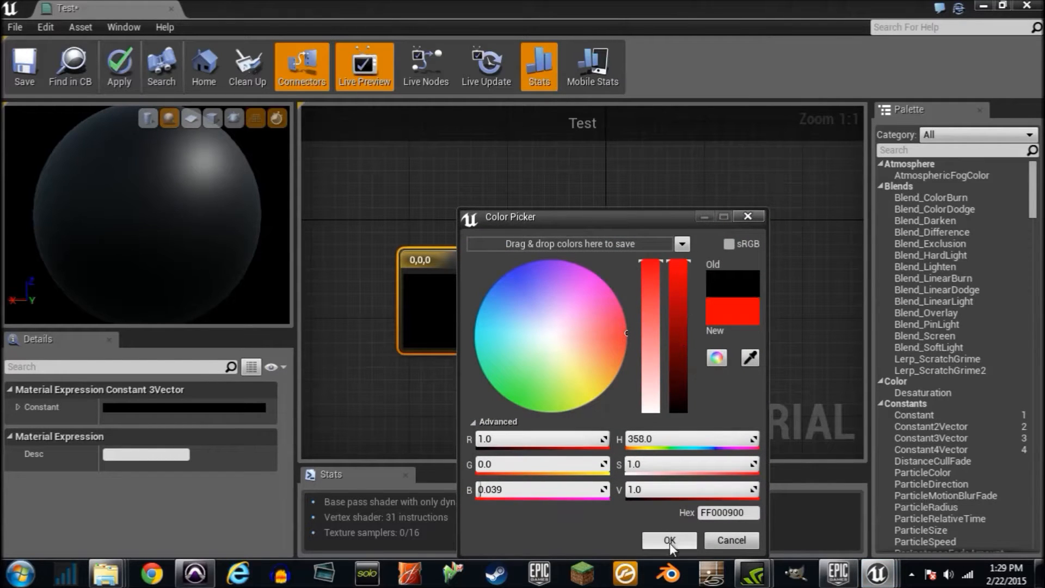
left_click(668, 540)
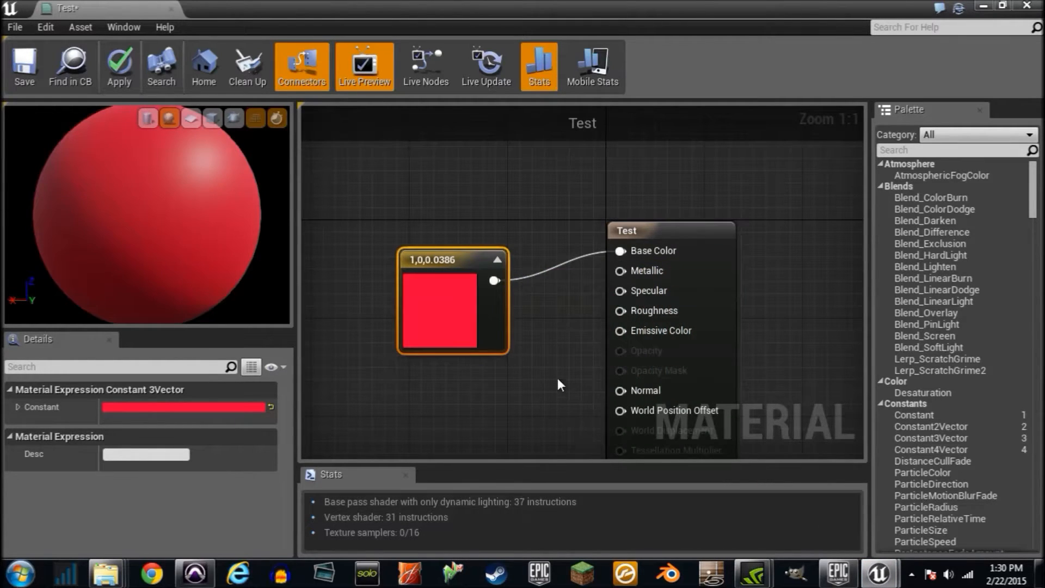
mouse_move(105, 201)
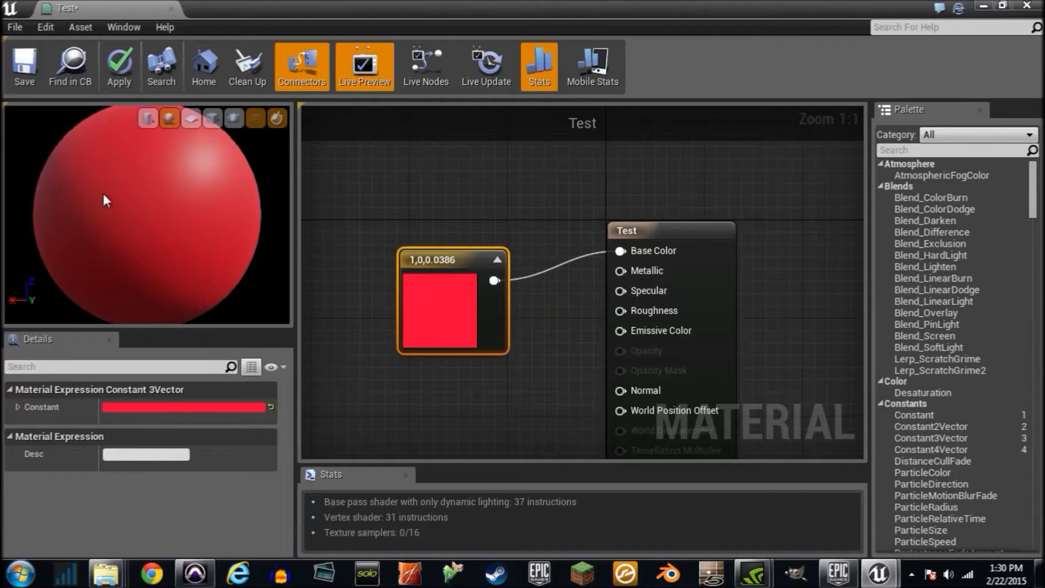
mouse_move(25, 67)
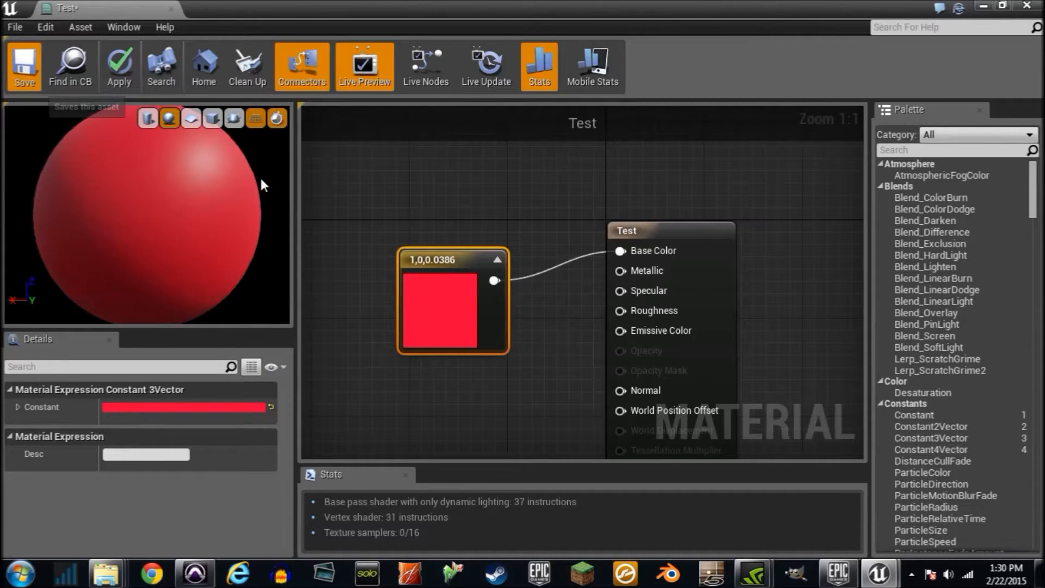
left_click(24, 66)
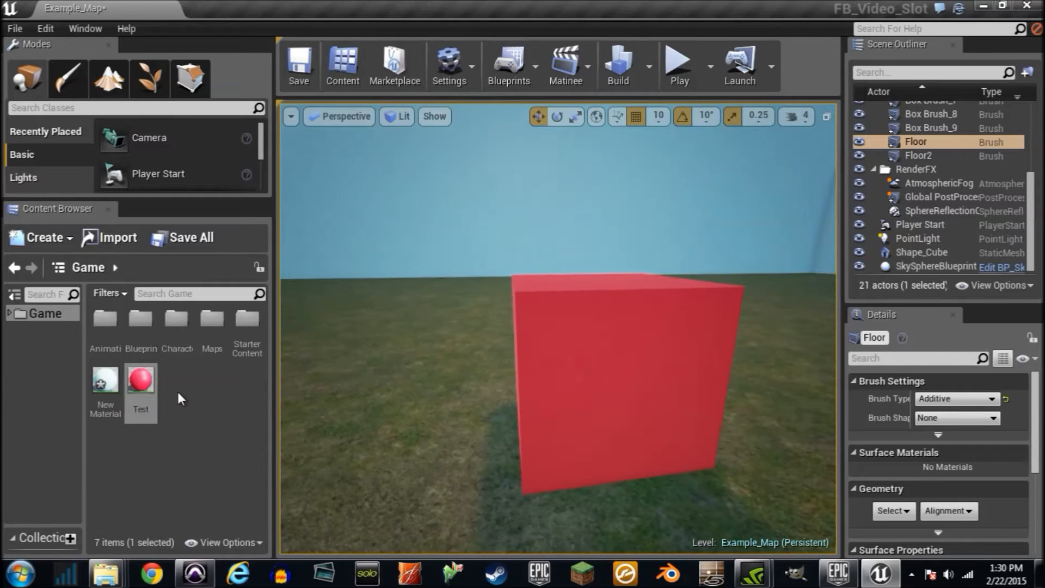
Recolour Test's Constant3Vector to blue, save it, view the blue cube, and reopen the material.
double_click(140, 380)
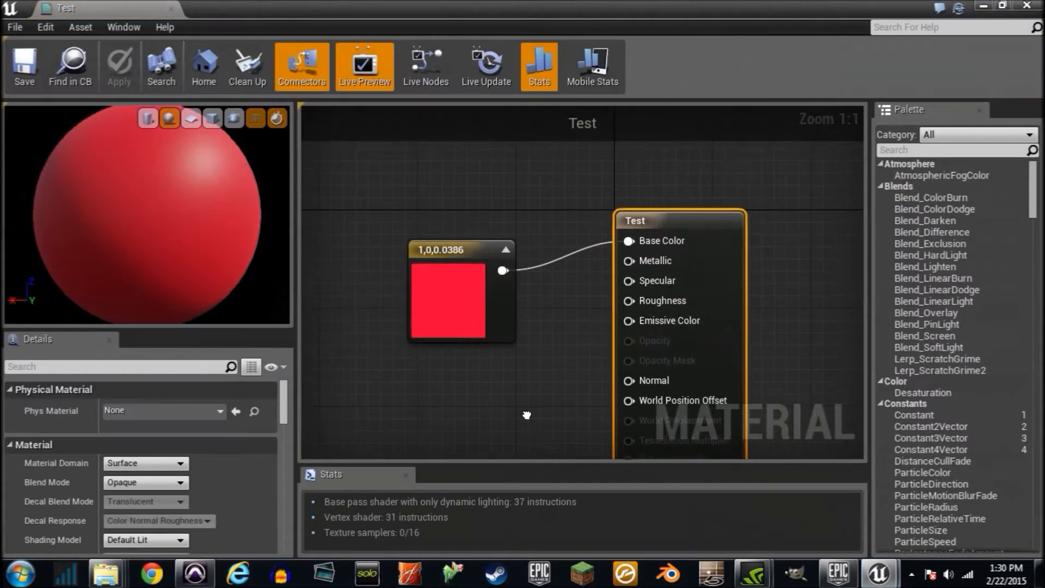
double_click(448, 304)
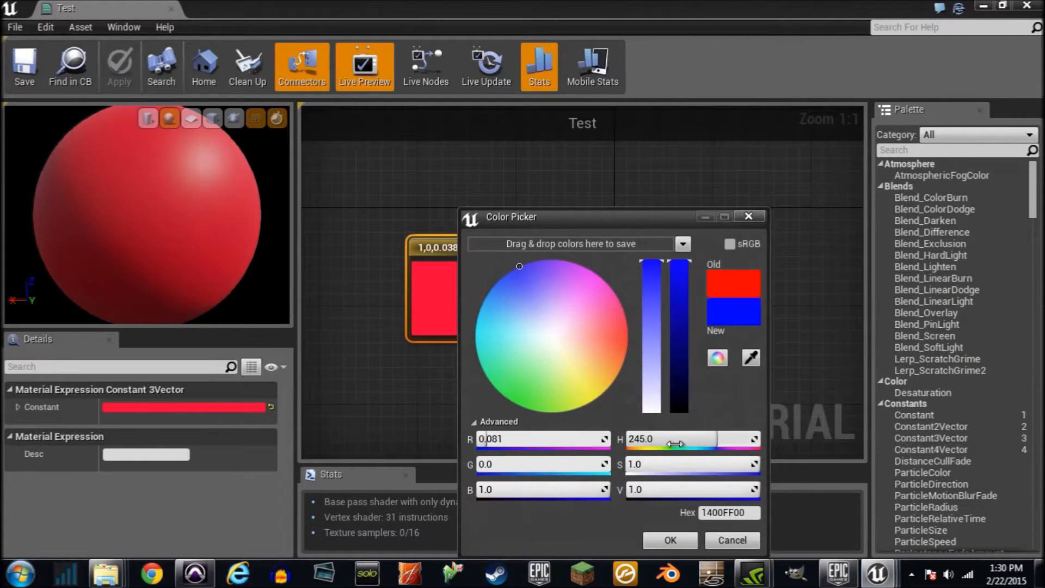
left_click(669, 540)
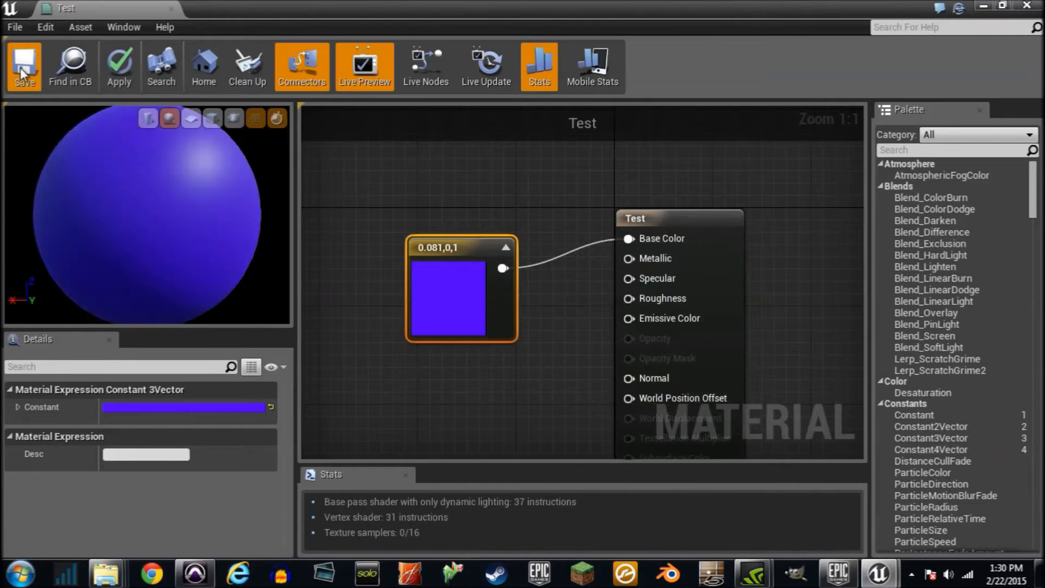
left_click(25, 66)
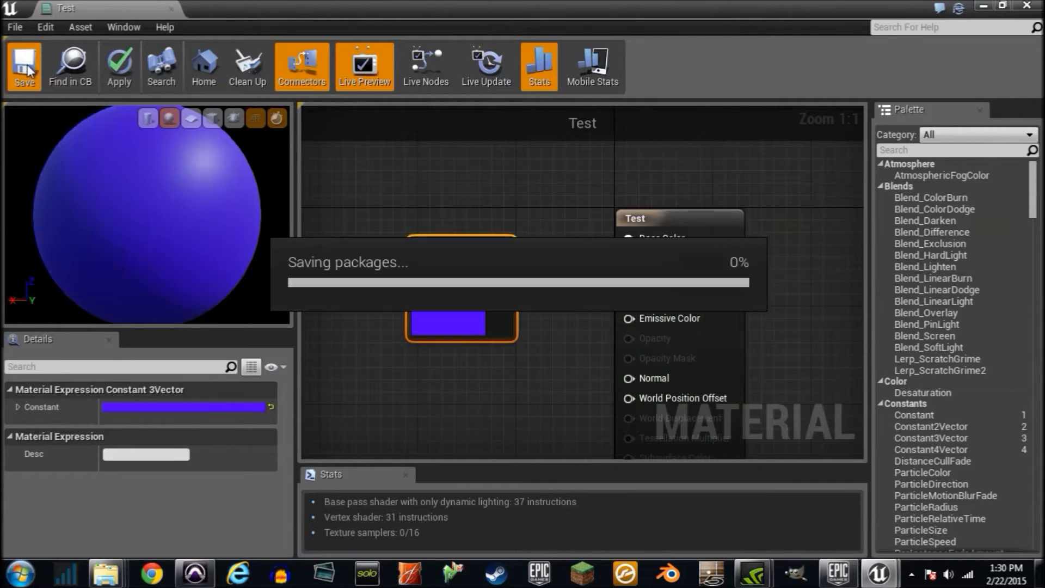
left_click(24, 66)
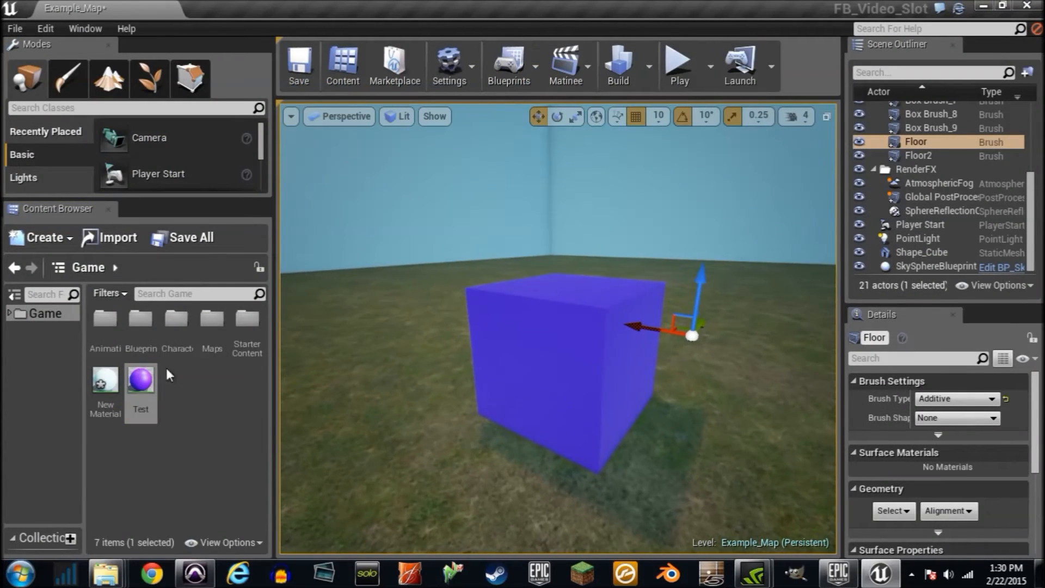
double_click(140, 378)
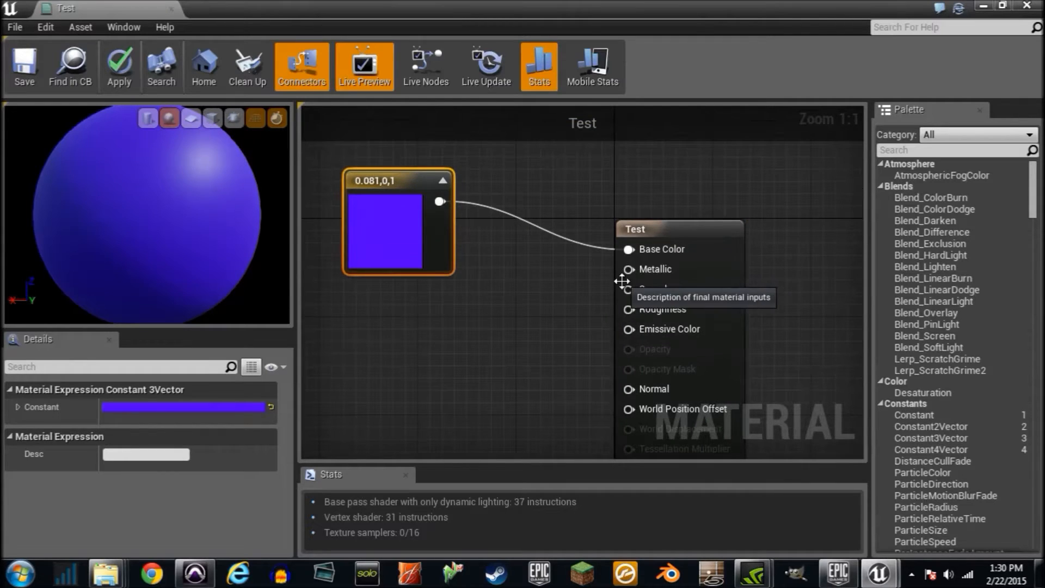
mouse_move(460, 319)
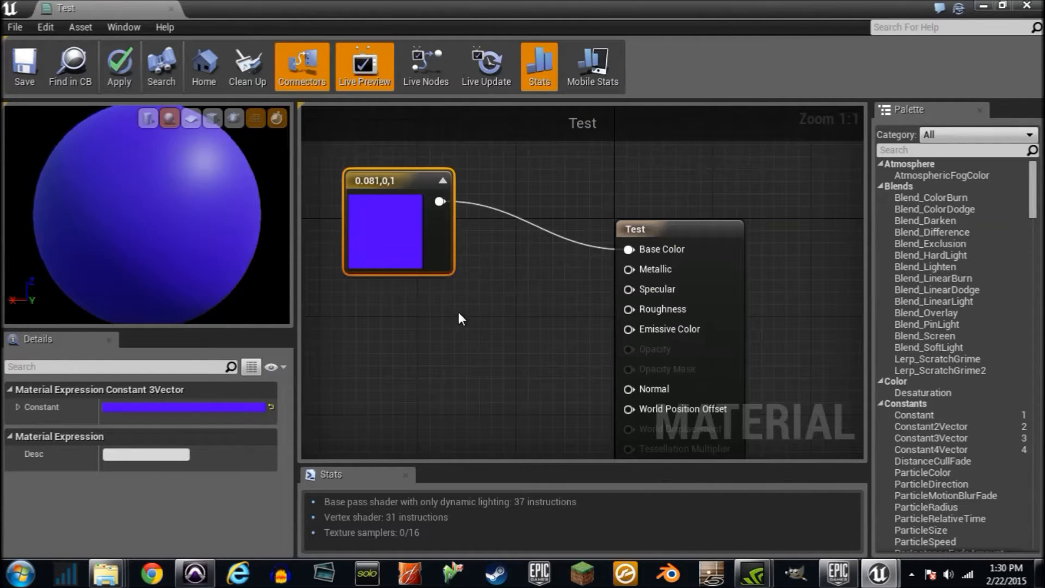
mouse_move(525, 347)
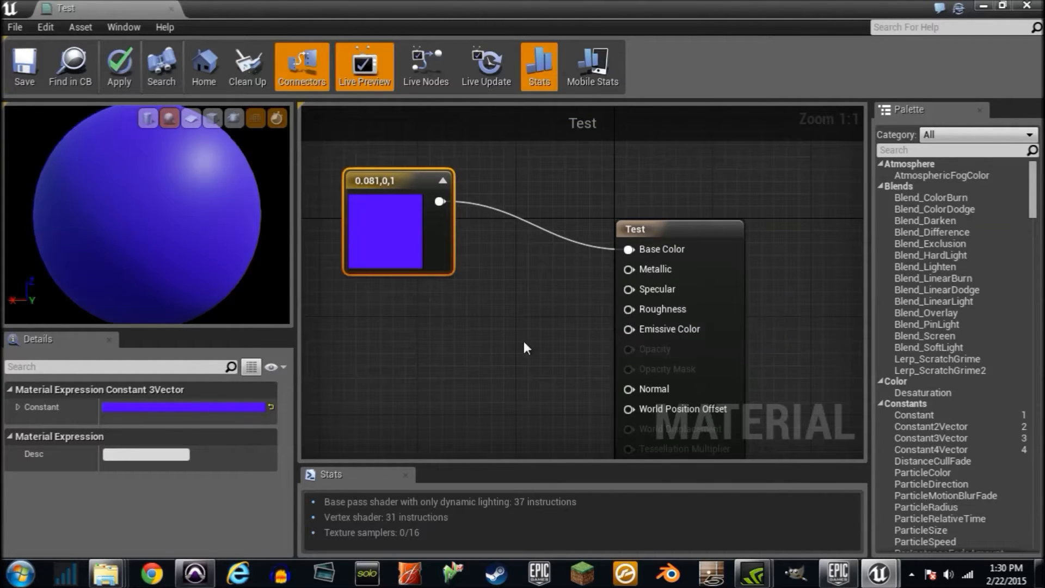
mouse_move(409, 371)
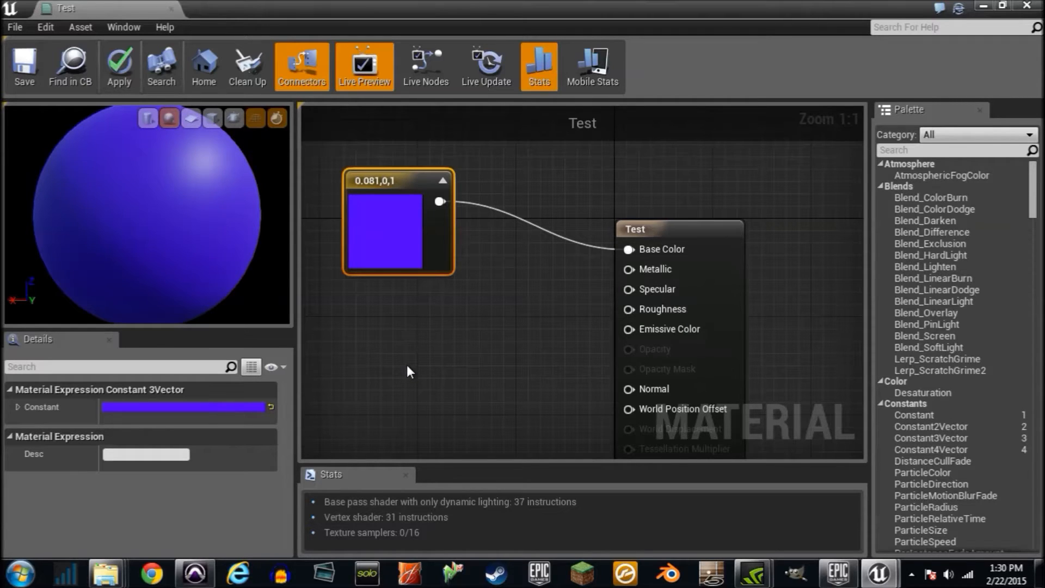
Add scalar constants, wire one to Roughness and set the Metallic one to 1.0.
left_click(427, 373)
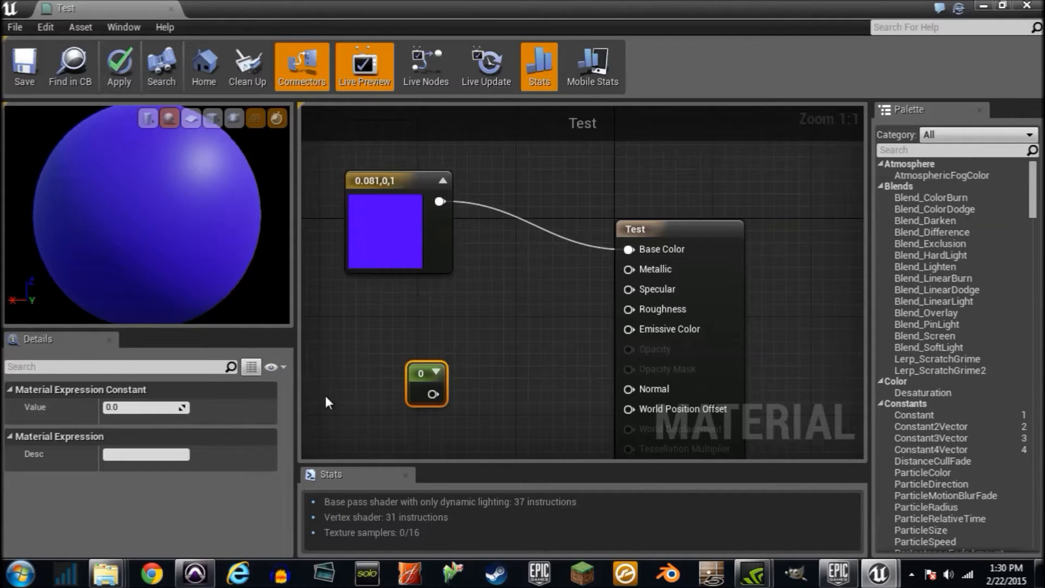
left_click_drag(442, 394, 627, 308)
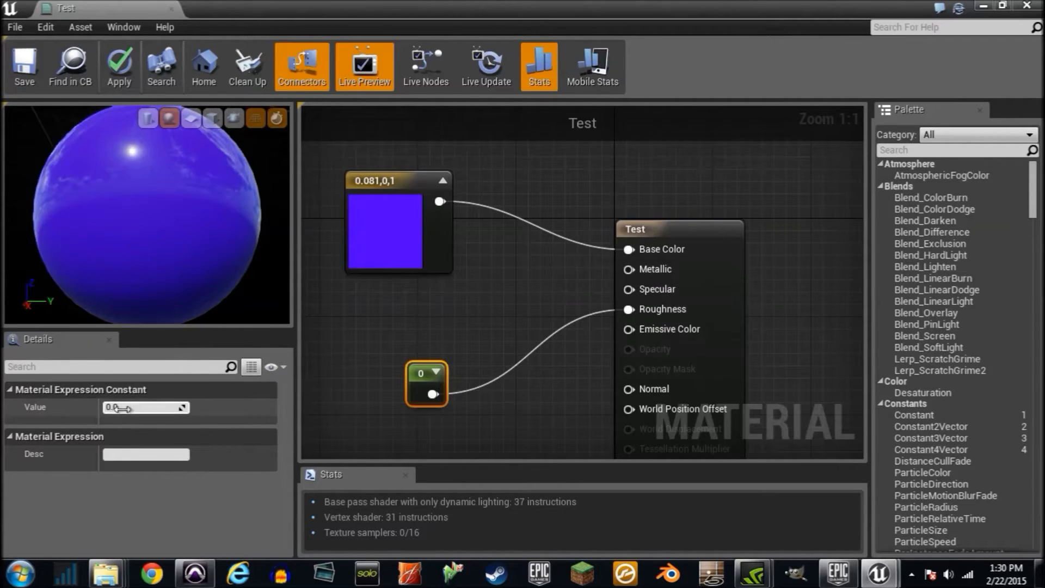
type("1.0")
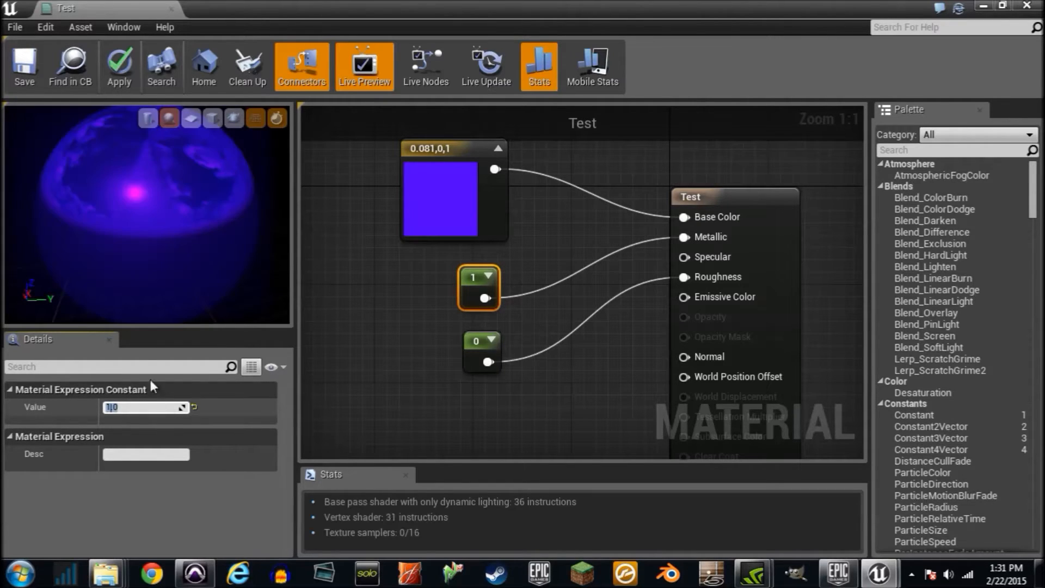
mouse_move(24, 66)
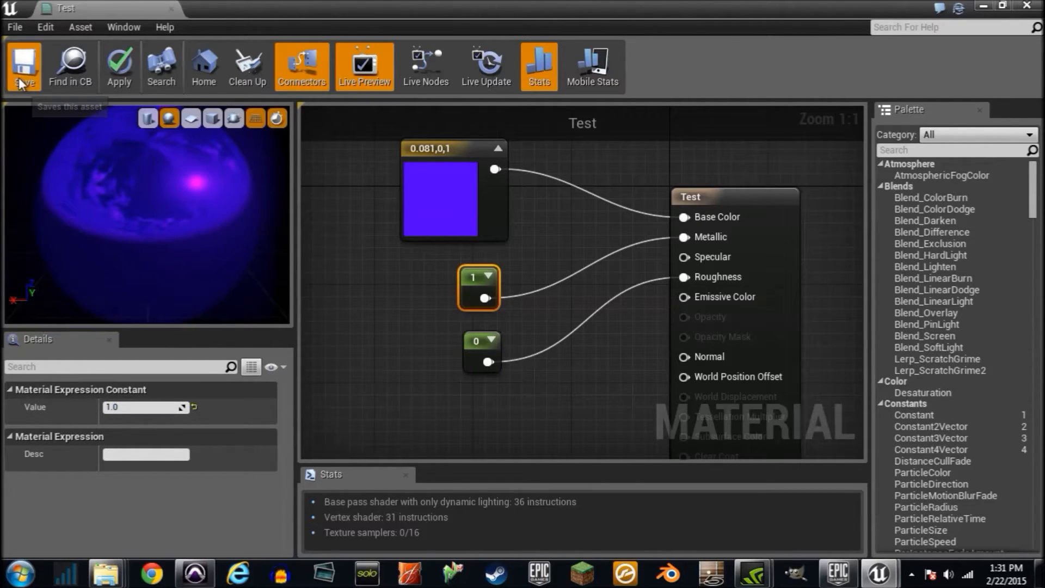
Save Test, view the metallic blue cube in the level, and reopen the material.
left_click(25, 65)
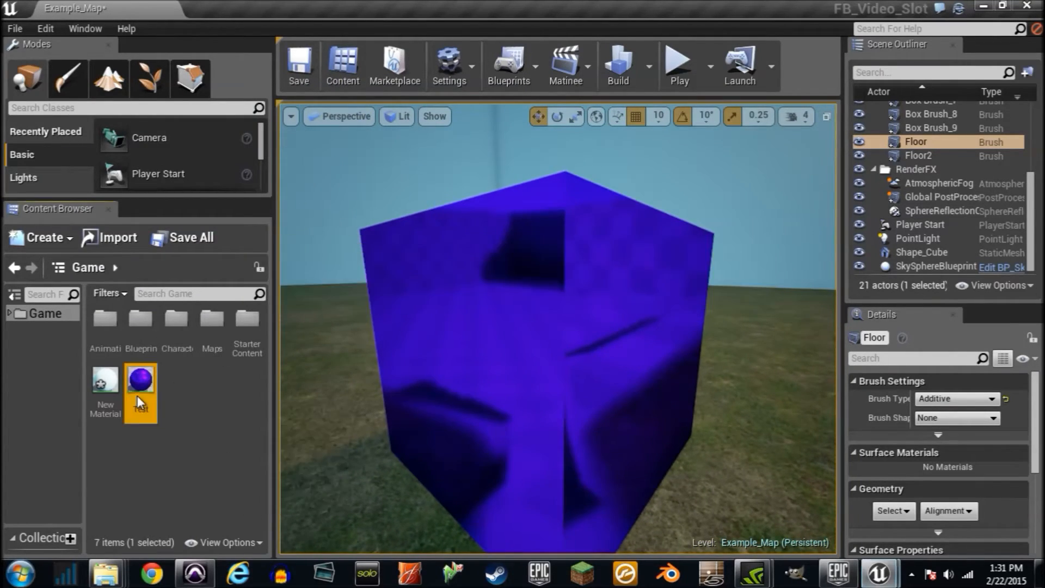
double_click(141, 379)
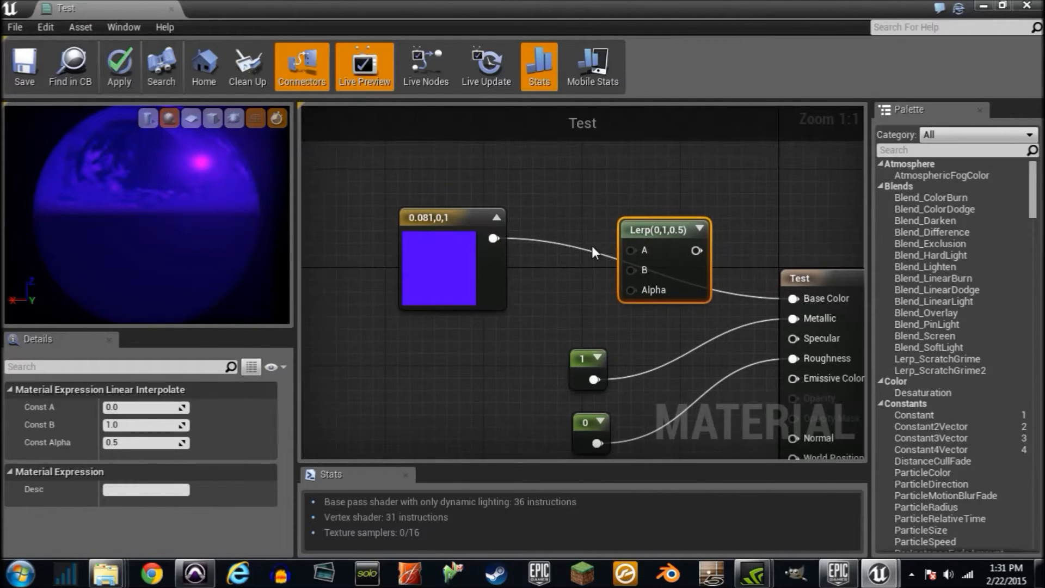
mouse_move(570, 285)
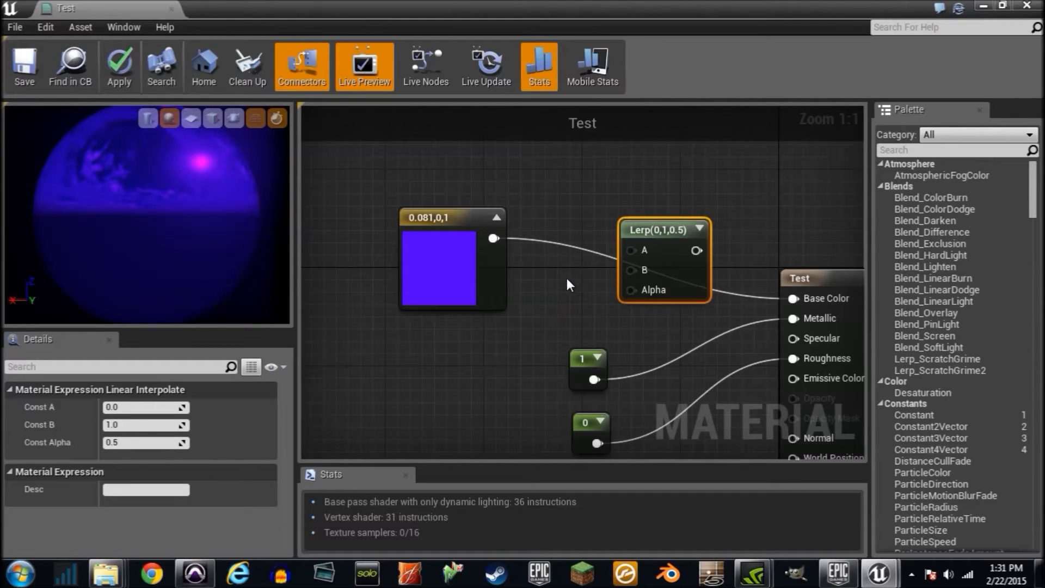
mouse_move(623, 318)
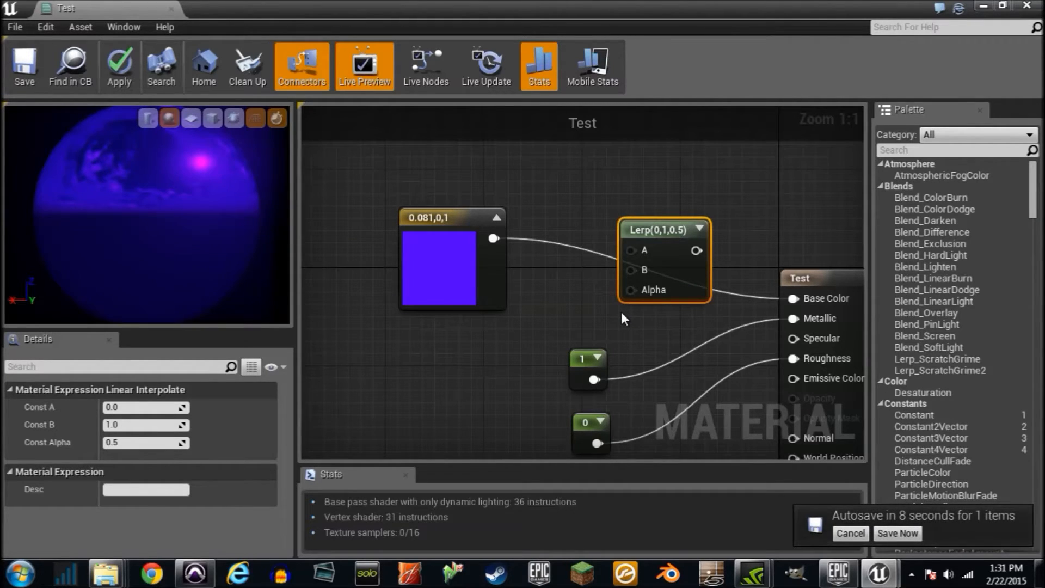
Postpone auto-save, add a T_Perlin_Noise_M texture sample, and open the noise texture.
left_click(850, 533)
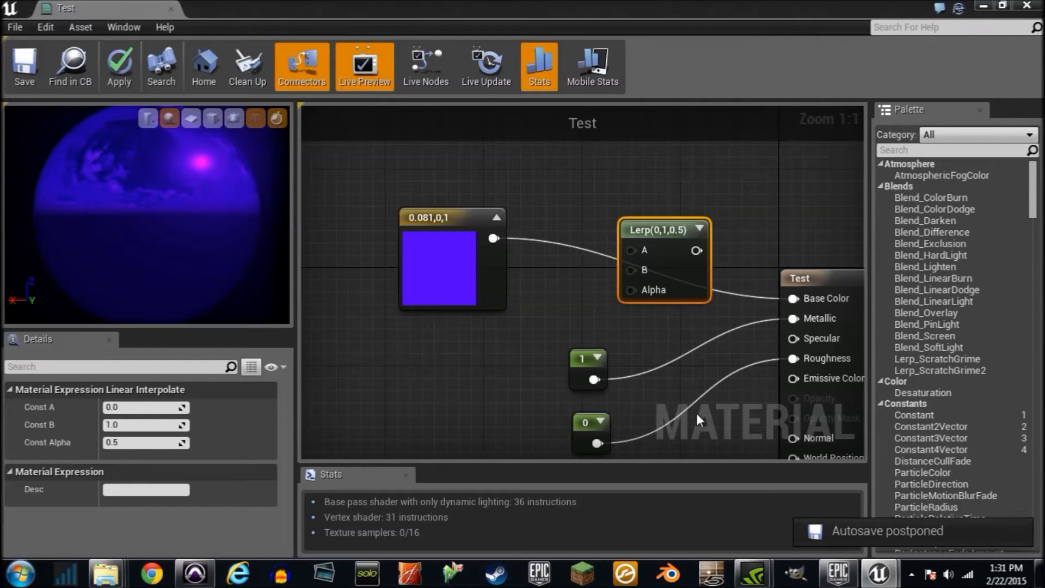
left_click(123, 26)
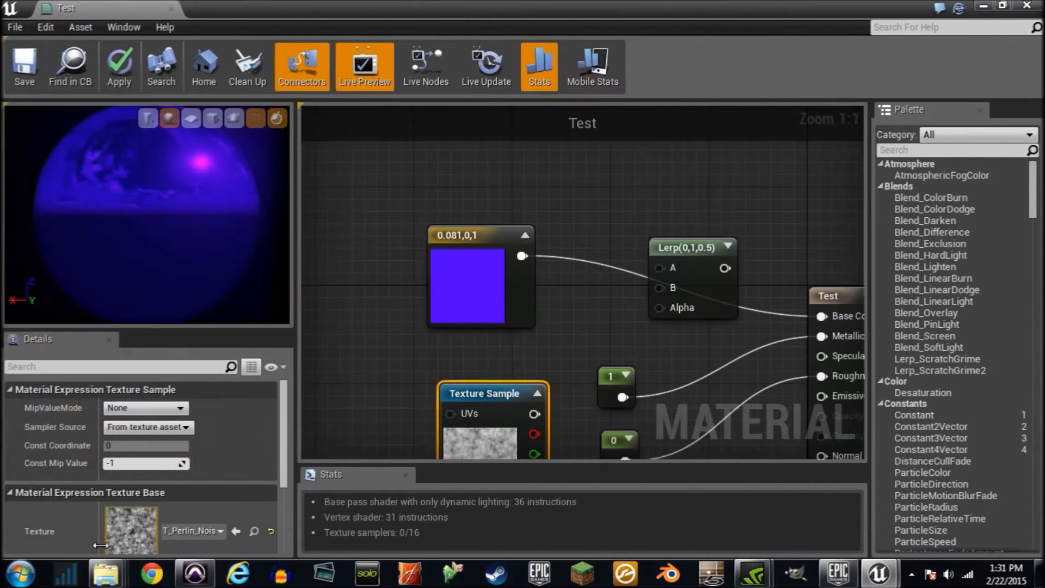
double_click(128, 530)
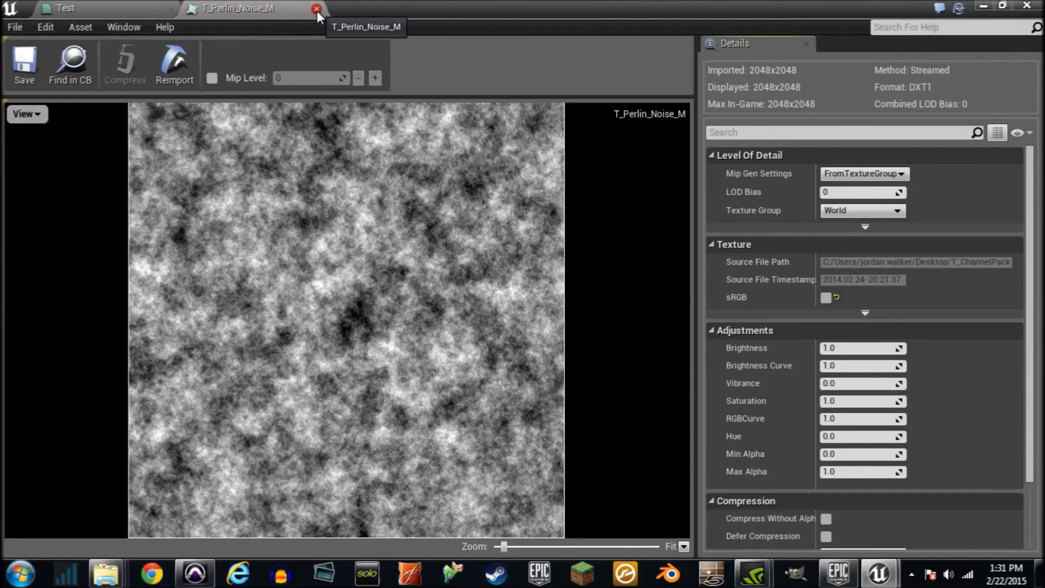
Set the duplicated colour node to pink, lerp blue and pink through the noise into Base Color, and save.
left_click(318, 9)
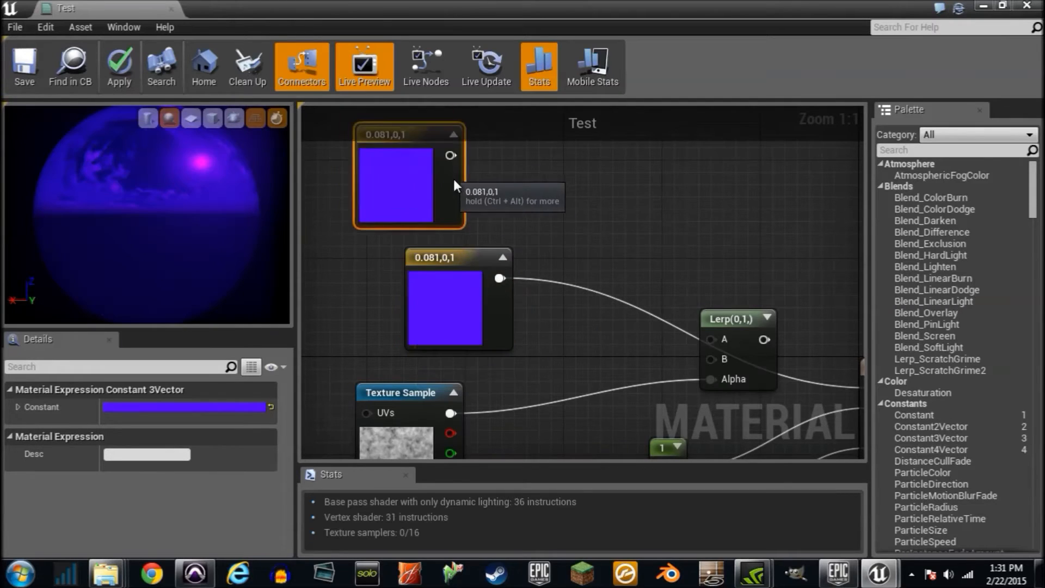
double_click(394, 186)
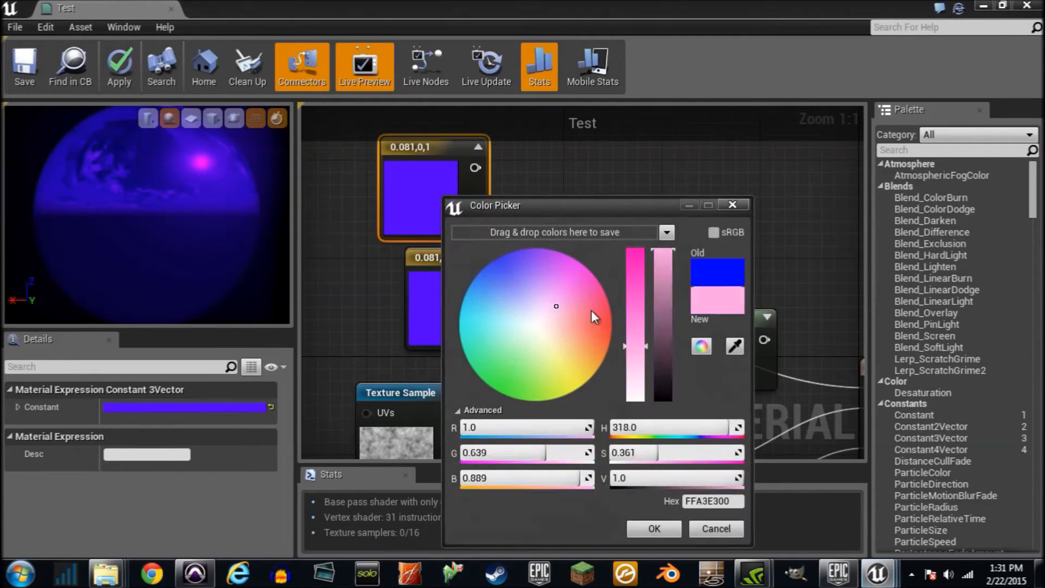
left_click(652, 528)
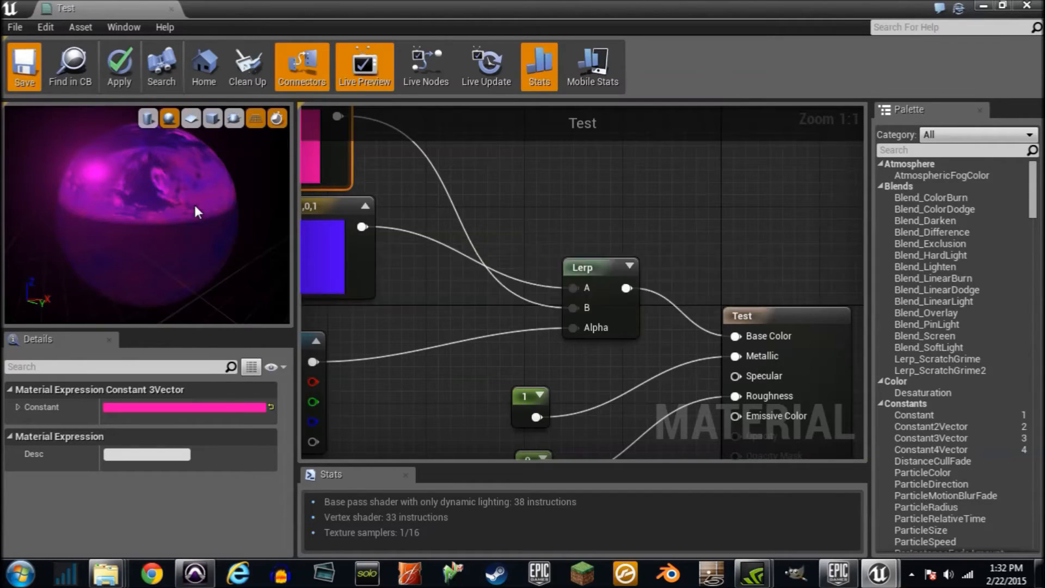
left_click(118, 65)
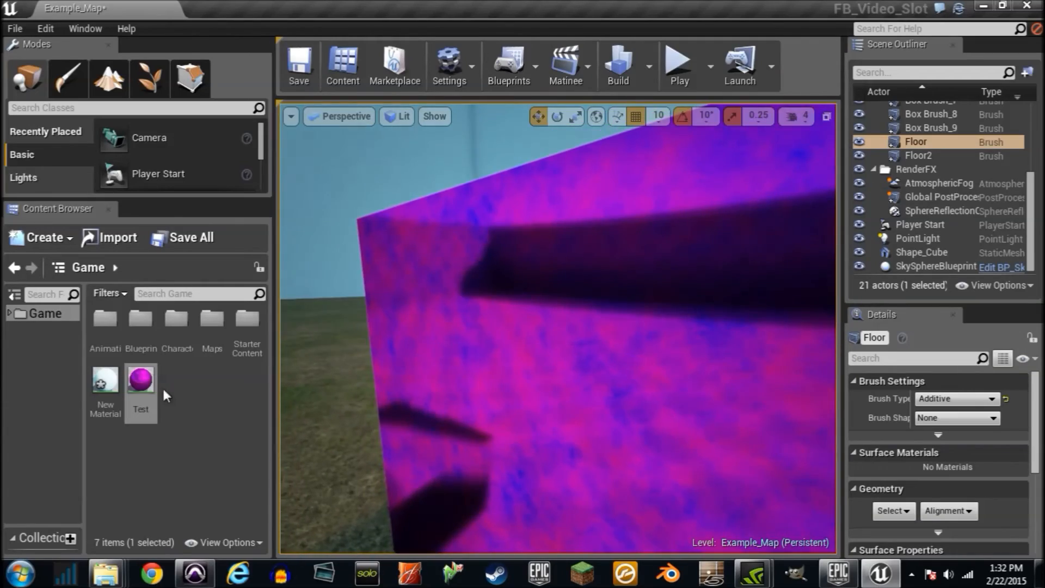
double_click(141, 378)
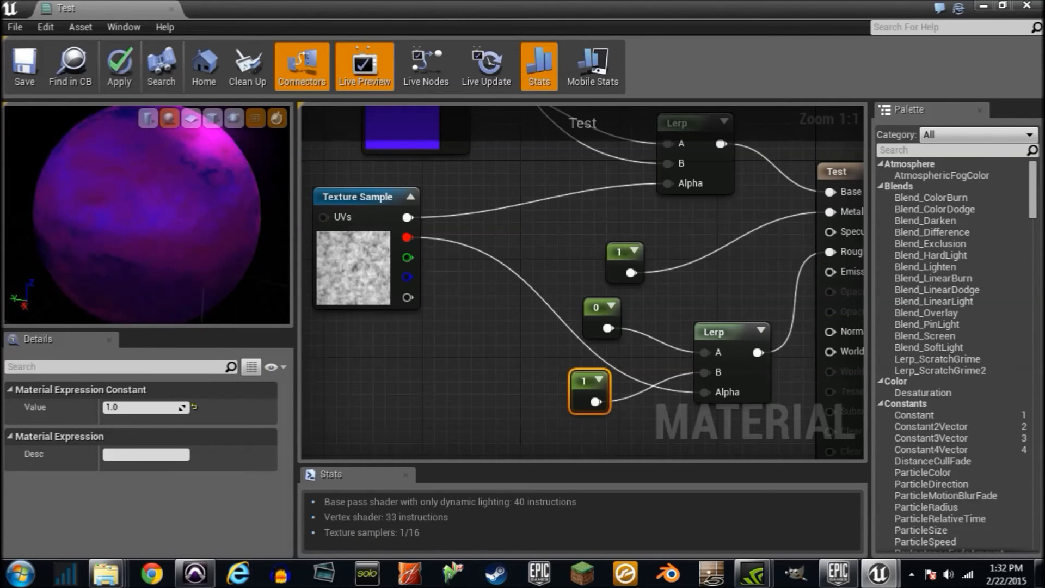
mouse_move(27, 66)
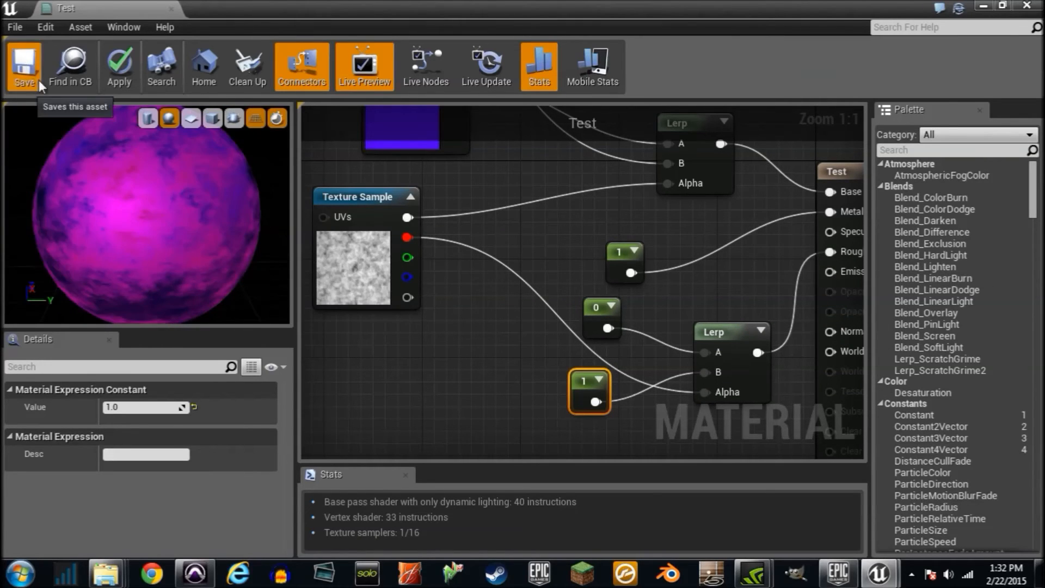
Save Test with its noise-driven 0-to-1 roughness lerp.
left_click(25, 66)
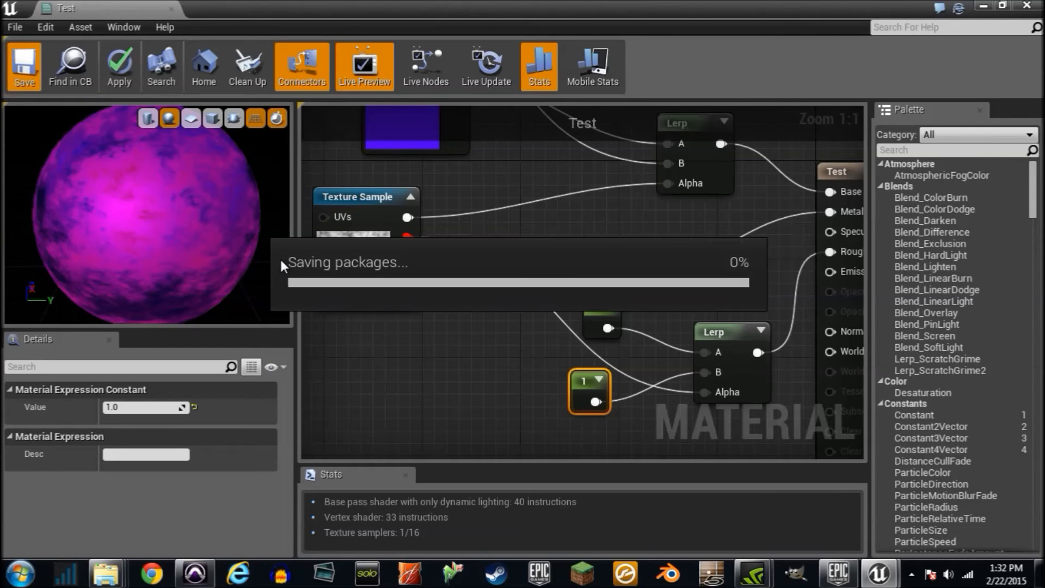